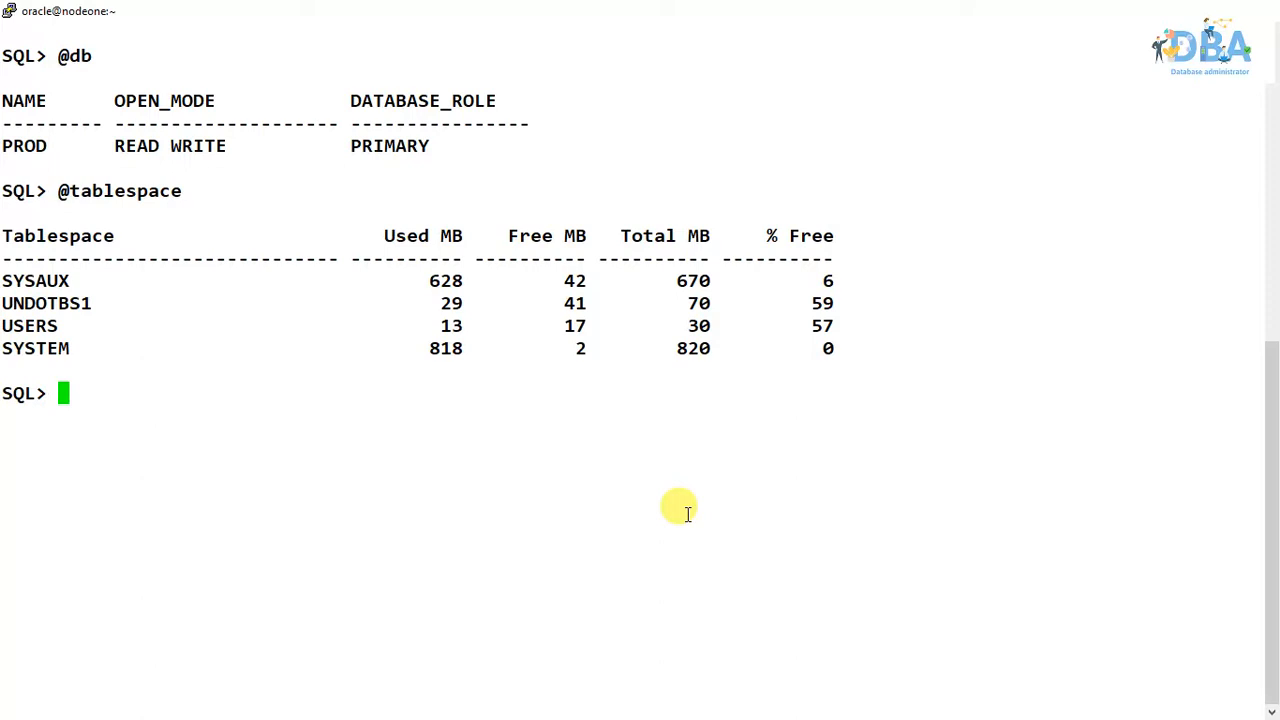
pyautogui.moveTo(659, 411)
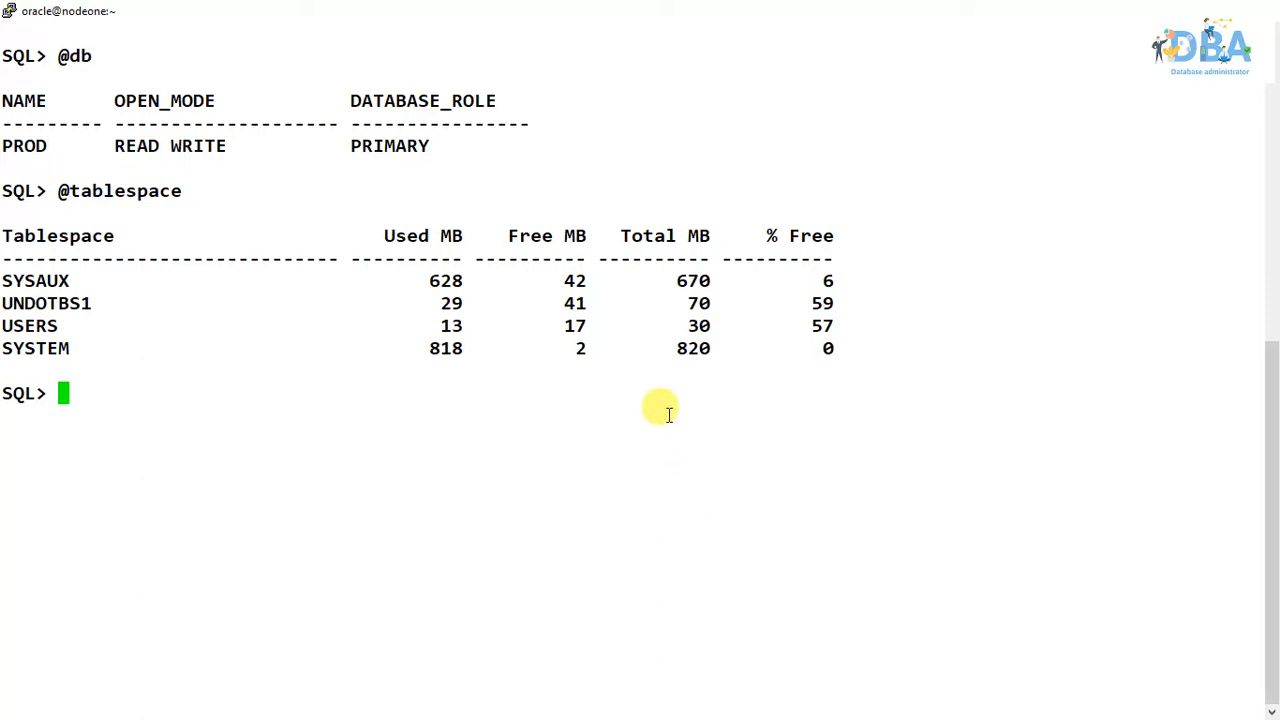
# - Start a new 'select' statement at the SQL> prompt
pyautogui.write('select')
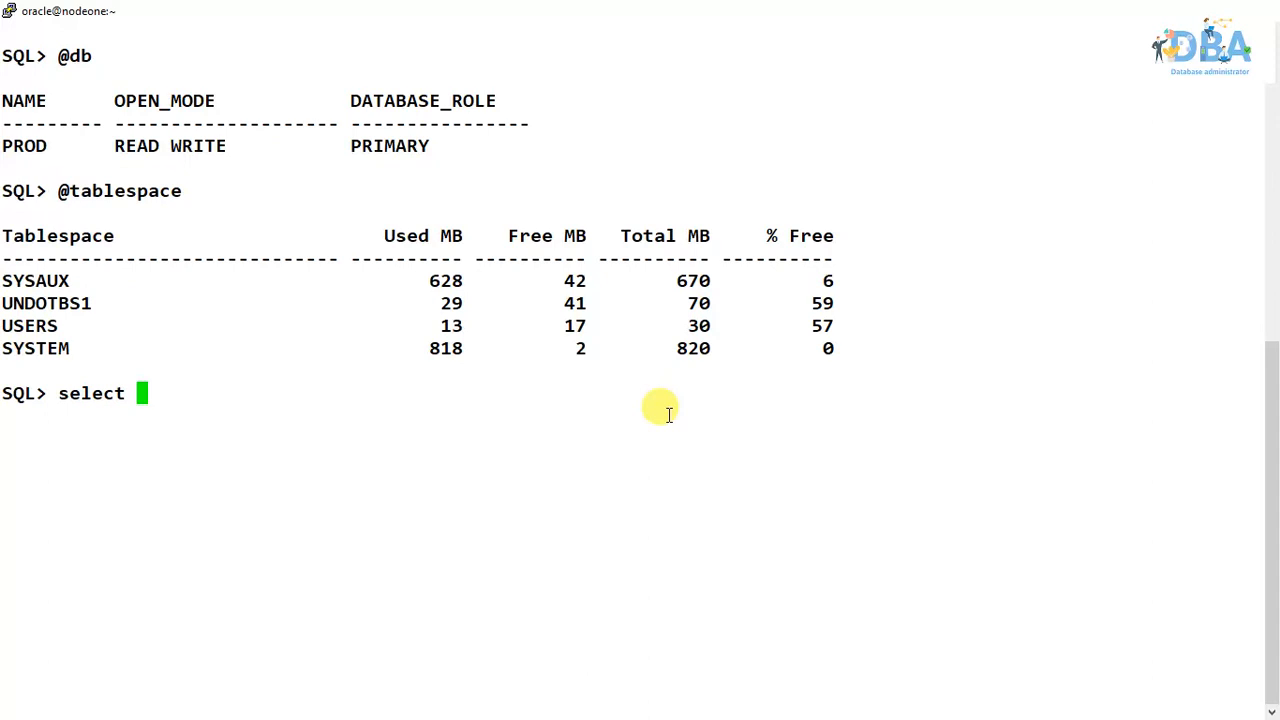
# - Query tablespace_name and online_status from dba_data_files to list datafile statuses
pyautogui.write('tablespace_')
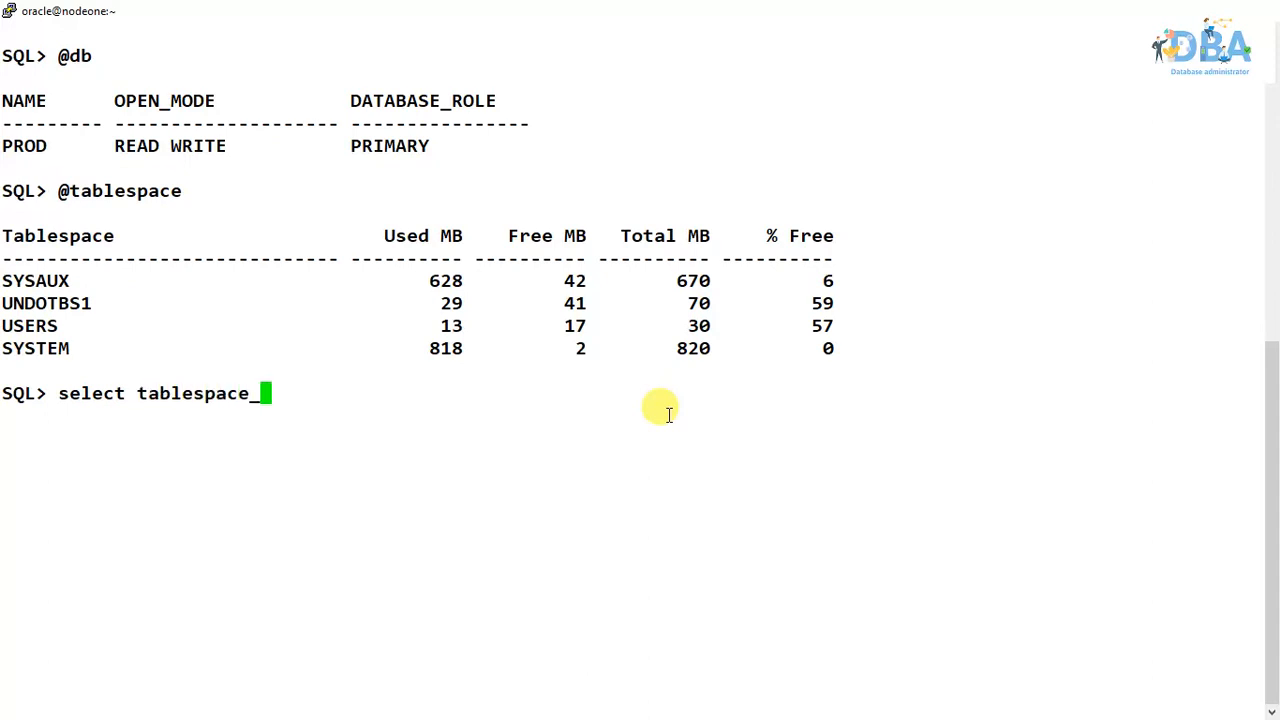
pyautogui.write('name,on')
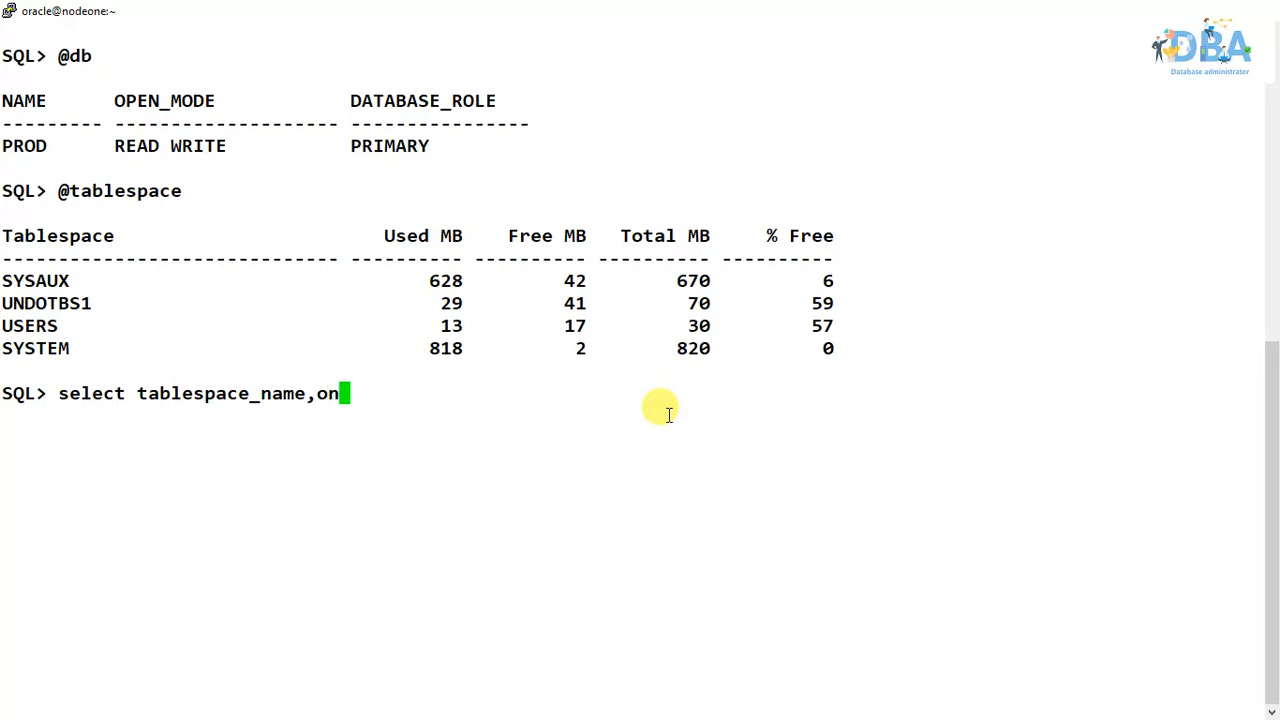
pyautogui.write('line_st')
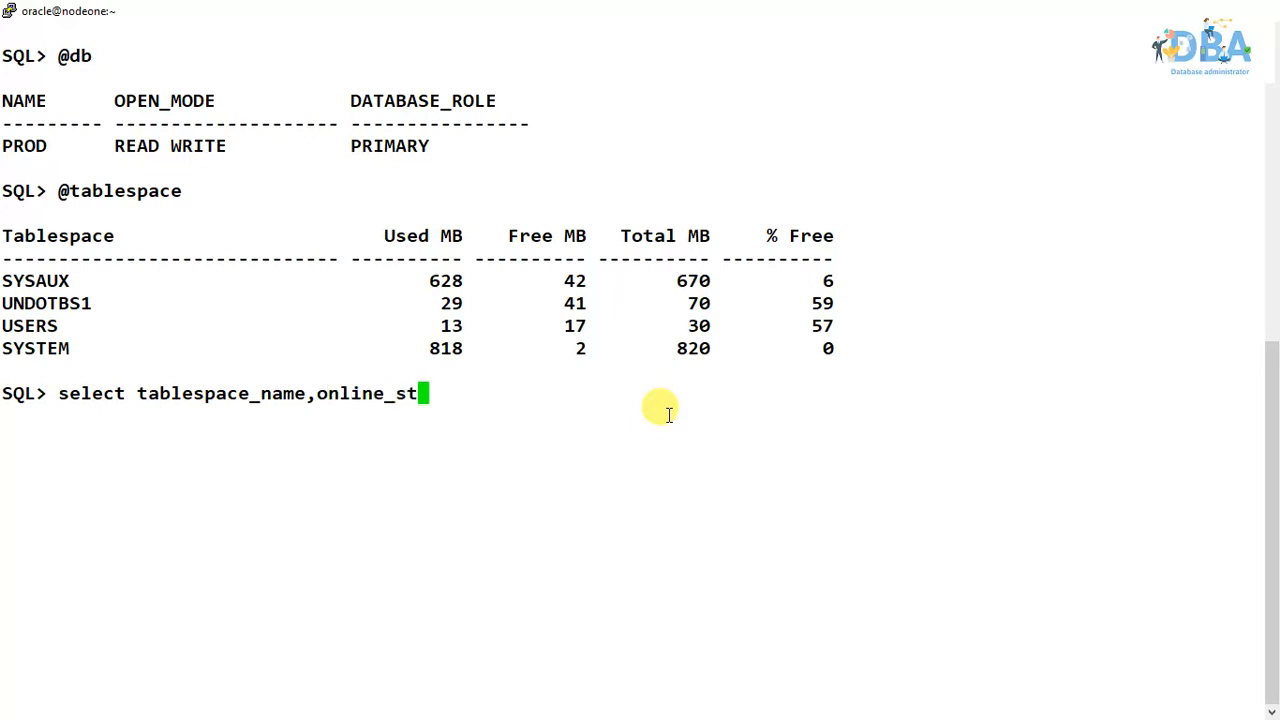
pyautogui.write('atus from dba')
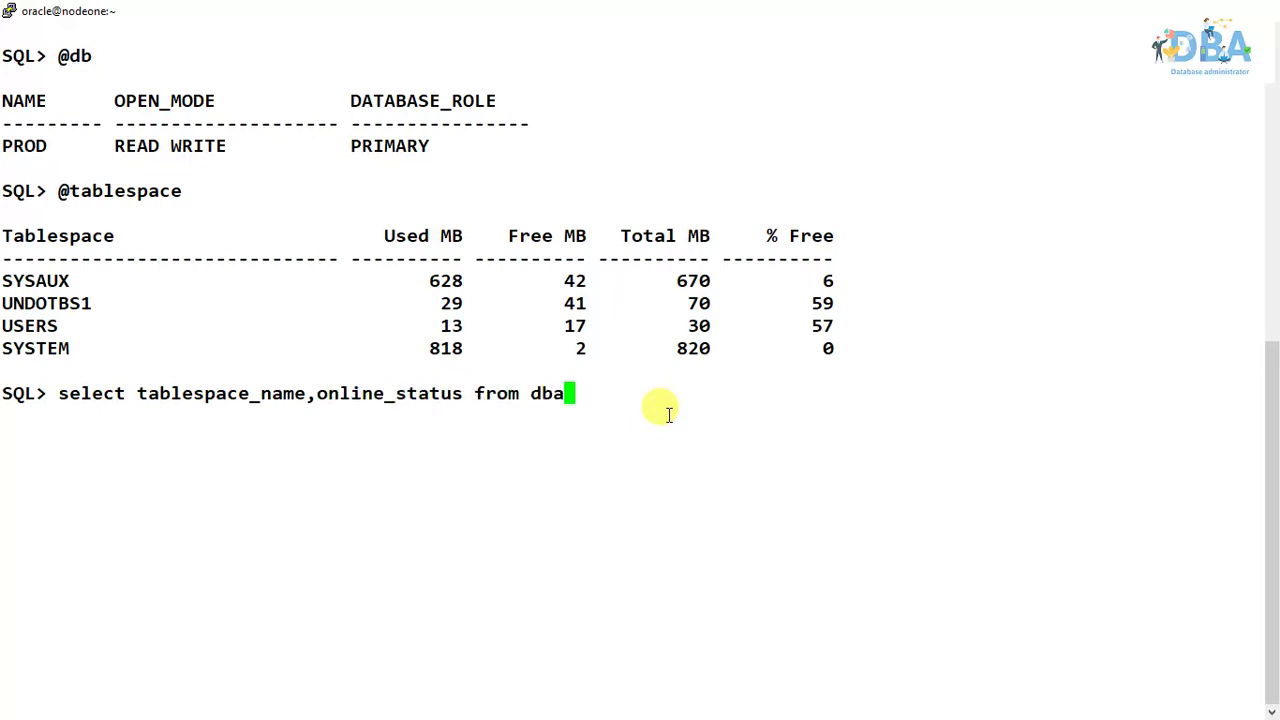
pyautogui.write('_data_files;')
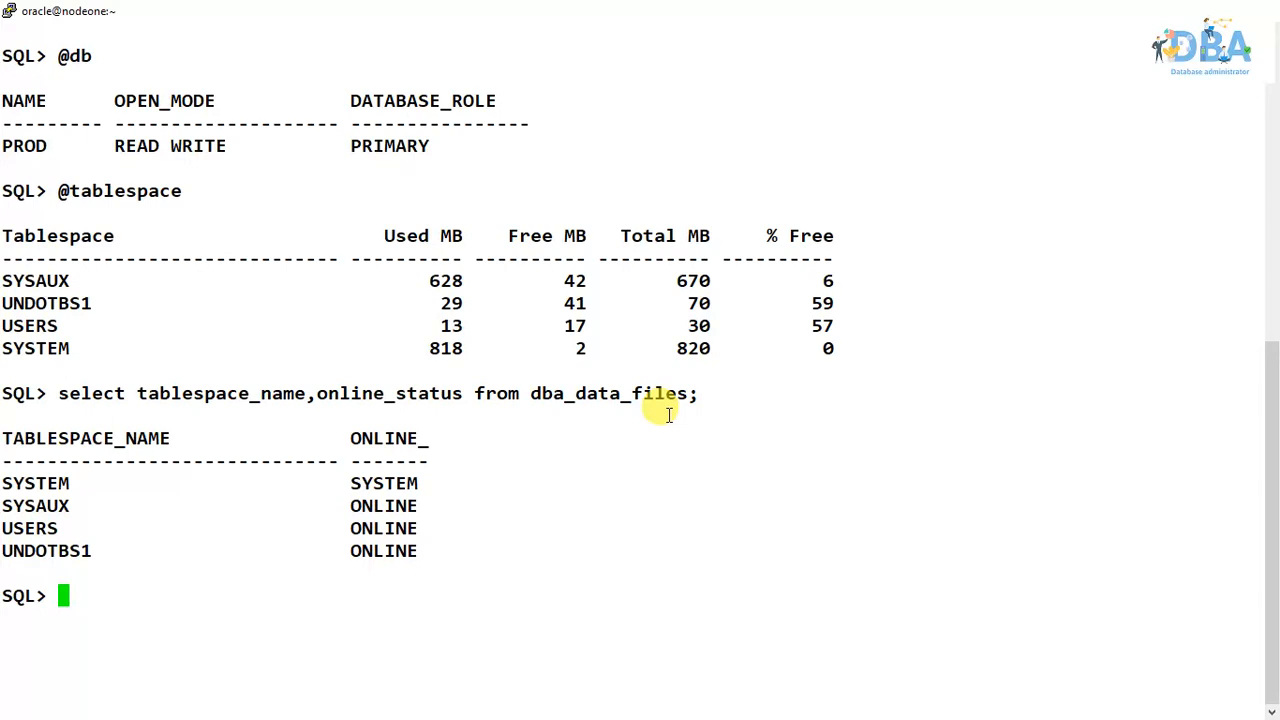
pyautogui.moveTo(657, 415)
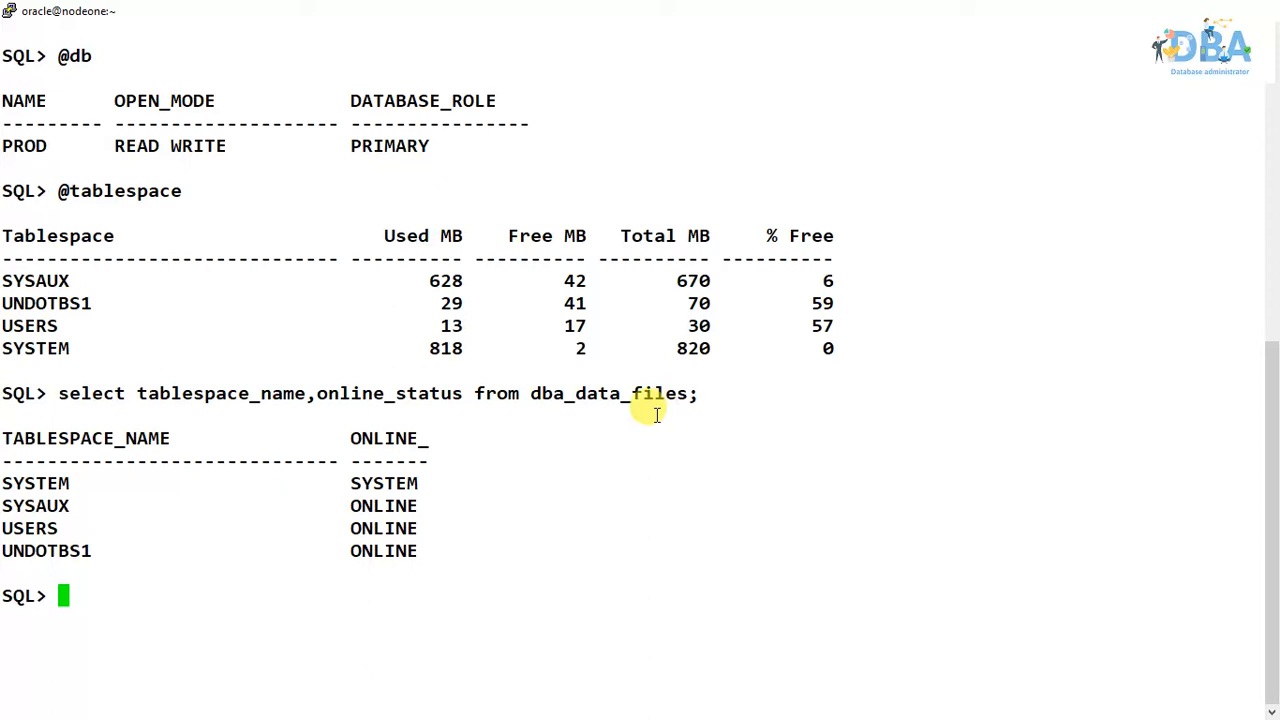
pyautogui.doubleClick(383, 483)
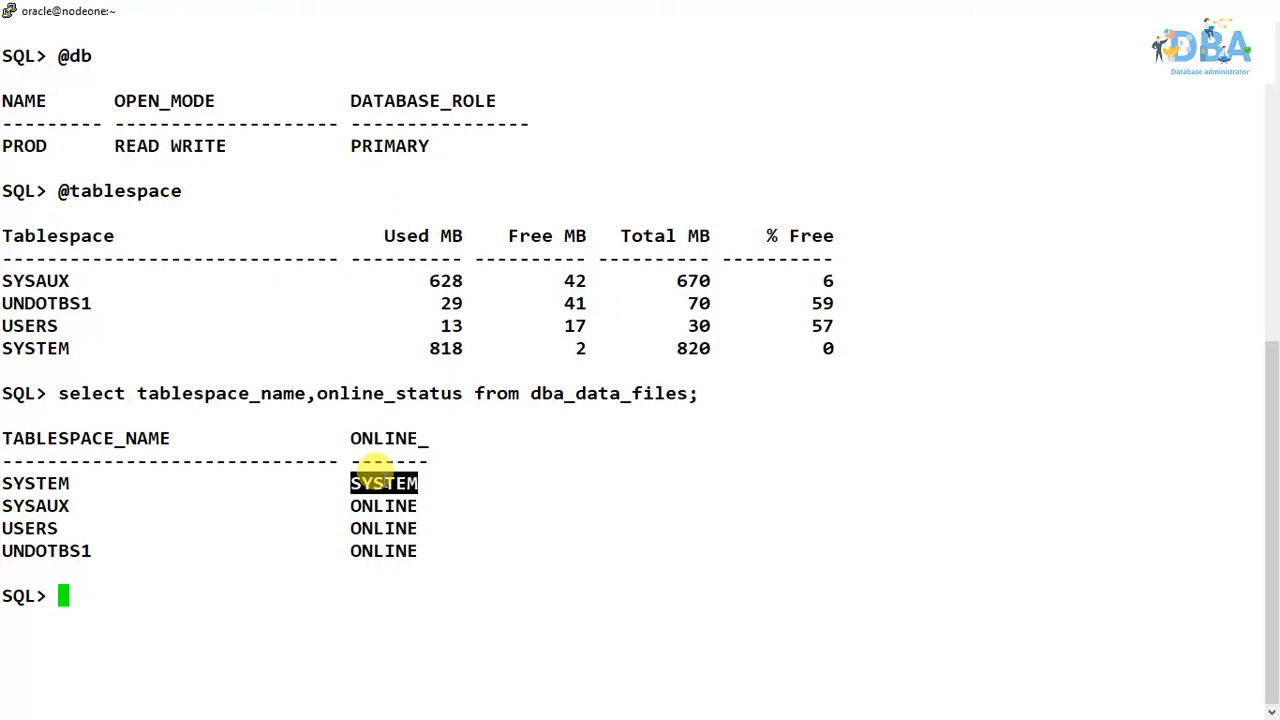
# - Run 'alter tablespace system offline', which fails with ORA-01541
pyautogui.write('alt')
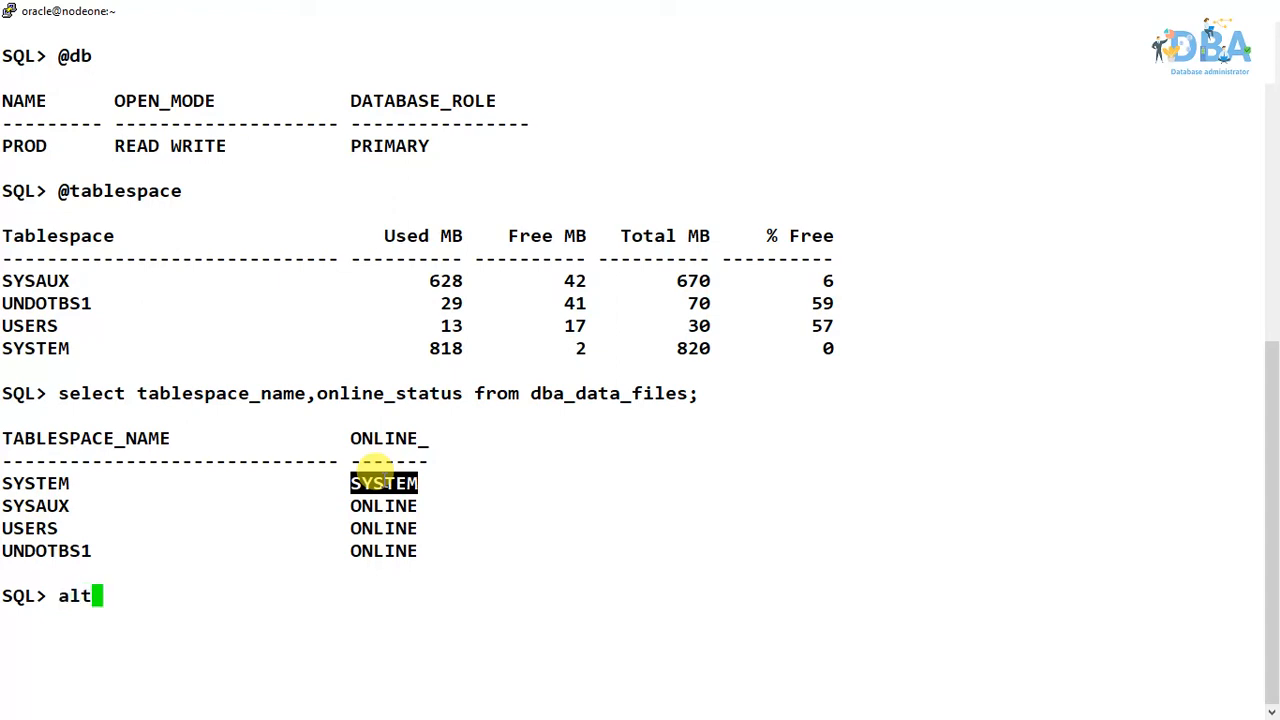
pyautogui.write('er')
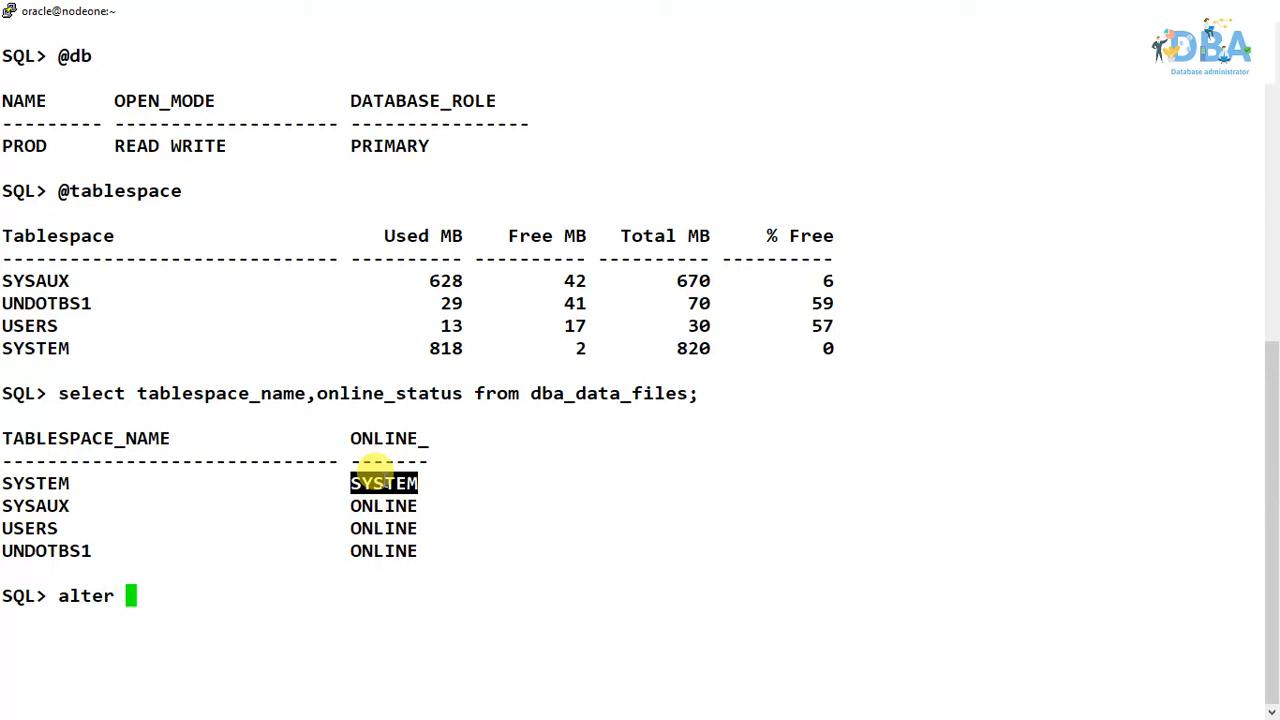
pyautogui.write('table')
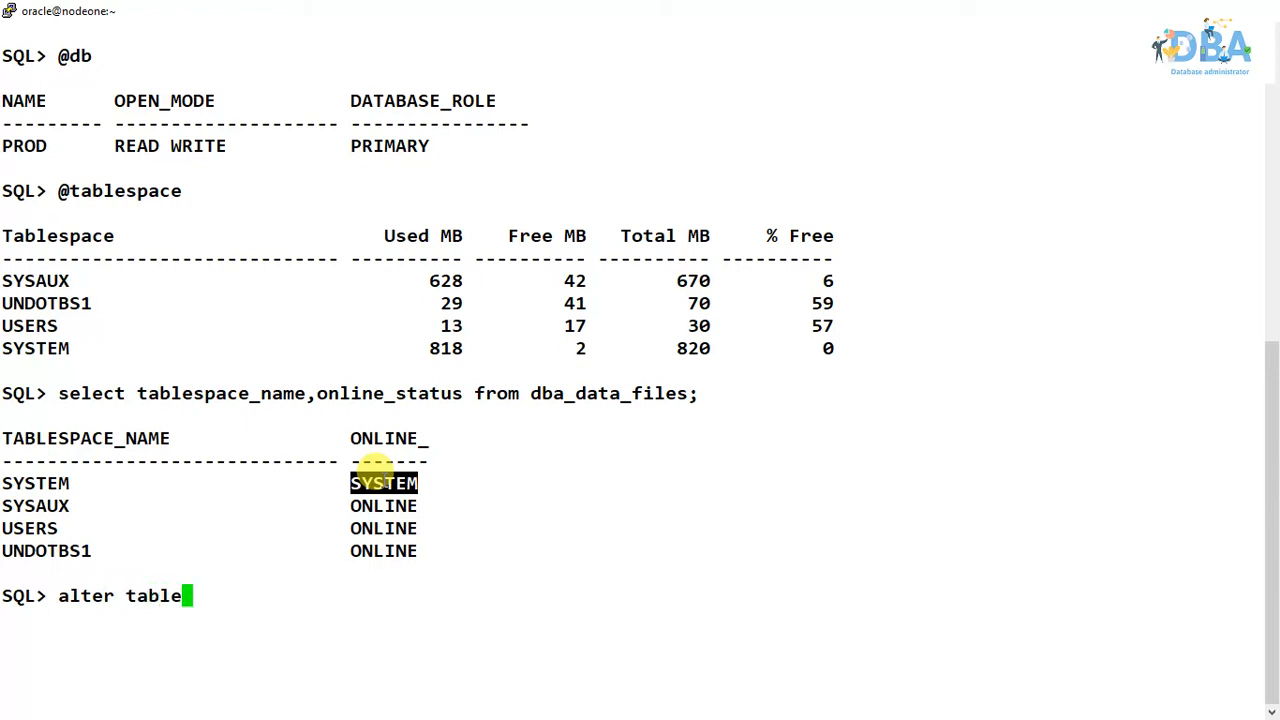
pyautogui.write('space')
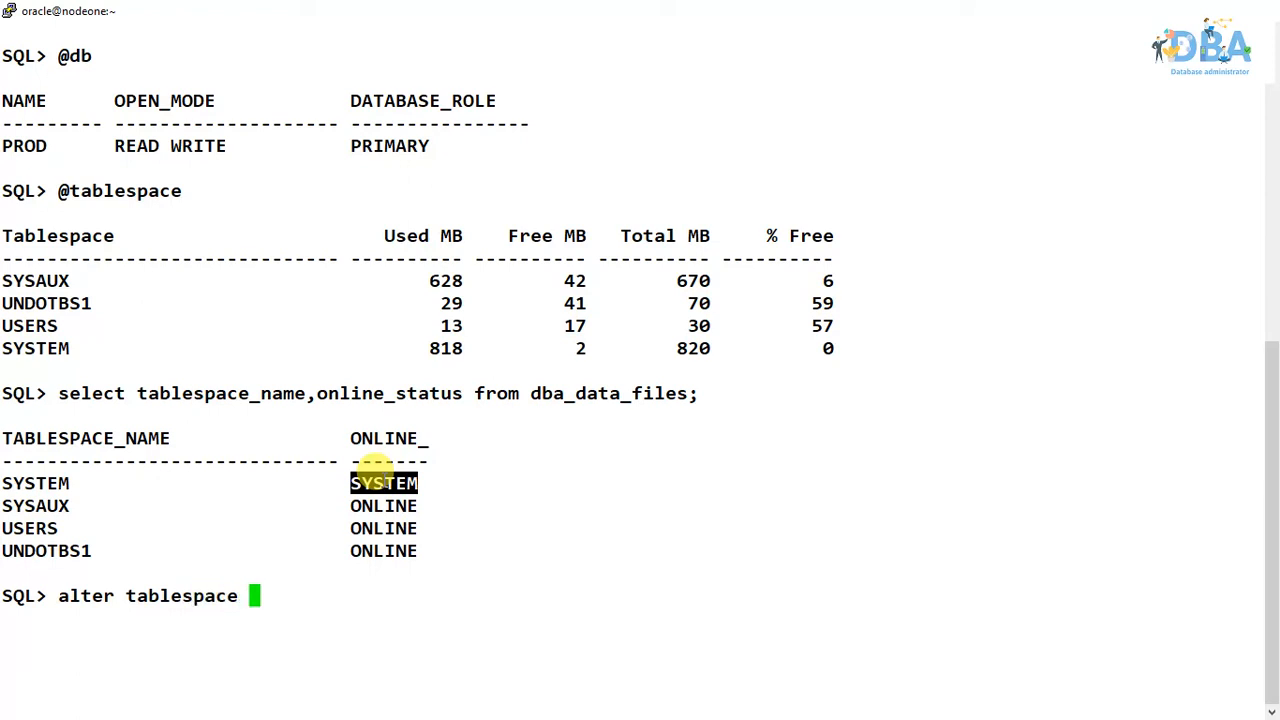
pyautogui.write('sy')
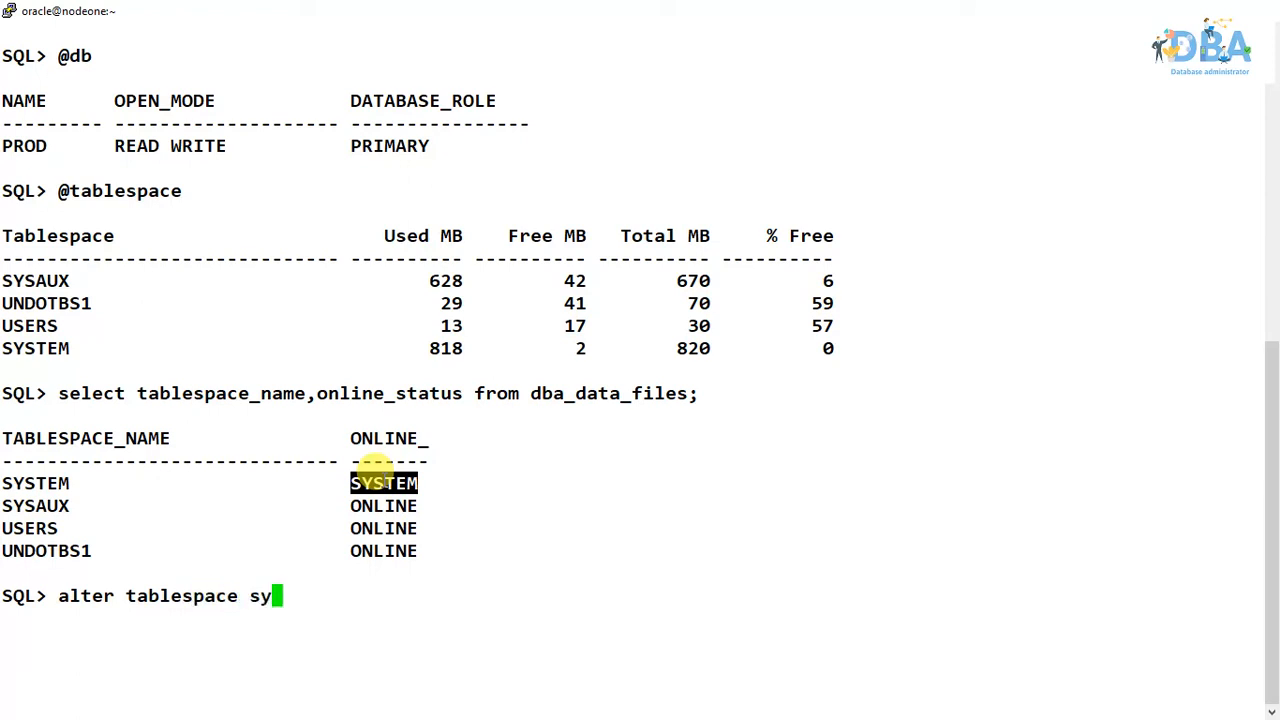
pyautogui.write('stem offline;')
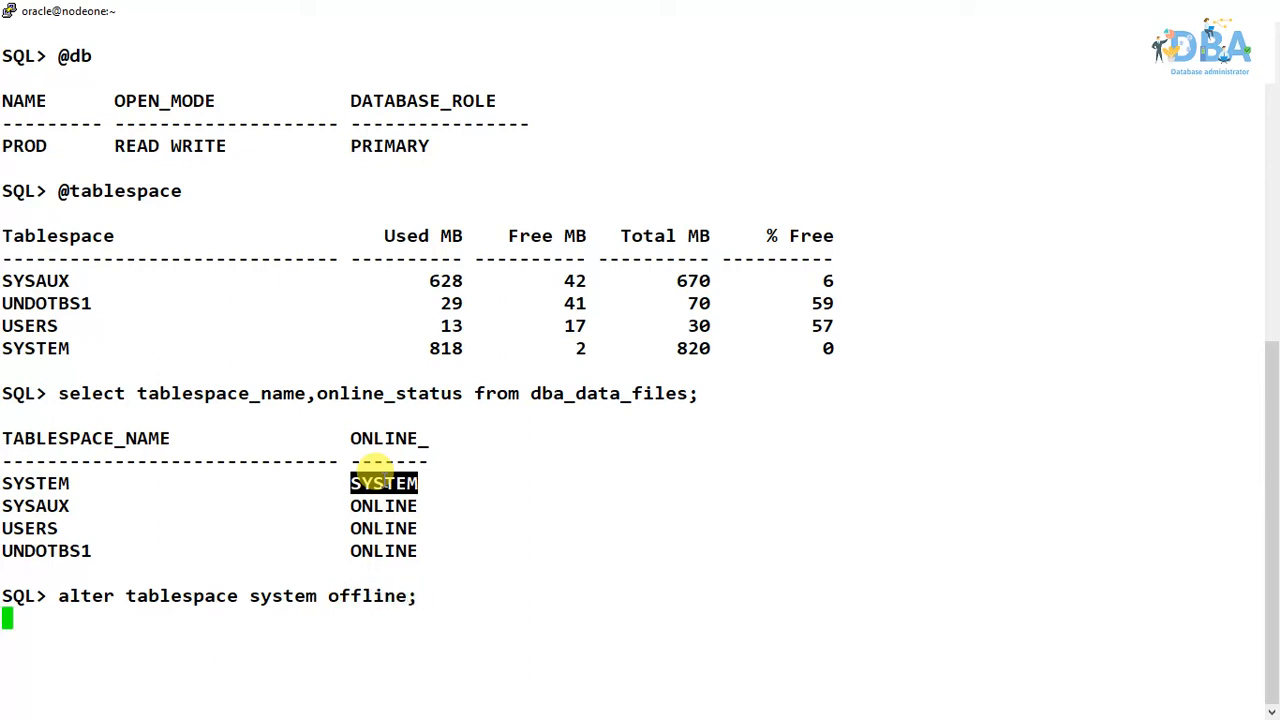
pyautogui.press('Return')
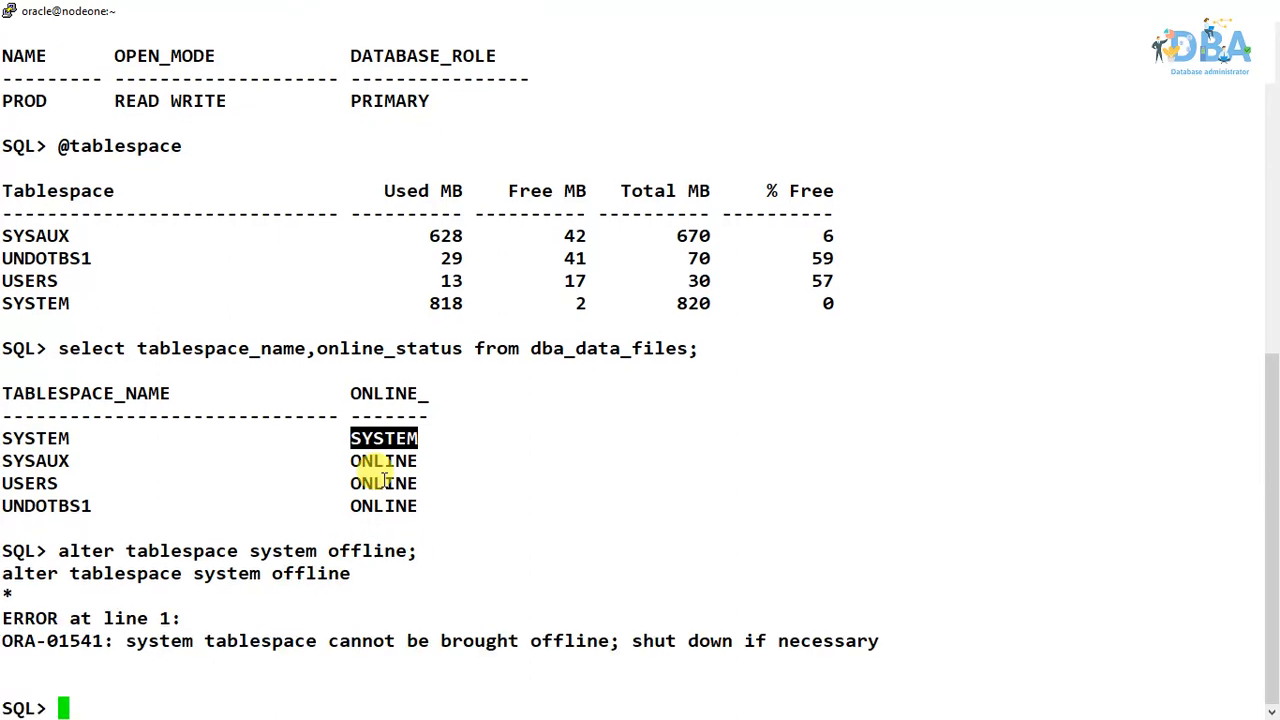